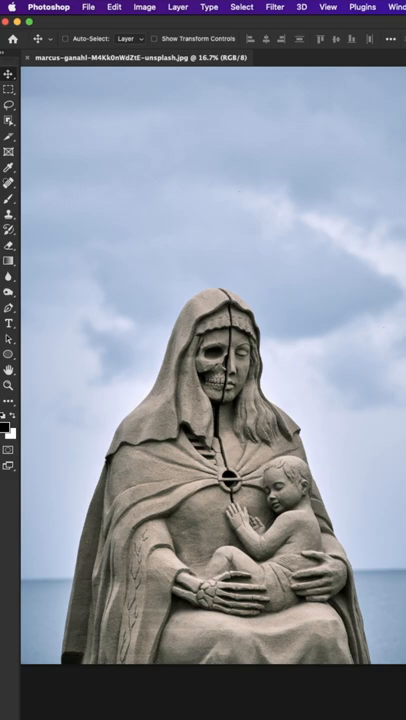
# - Start the Camera Raw adjustment to raise contrast, shadows, texture and clarity
pyautogui.click(274, 8)
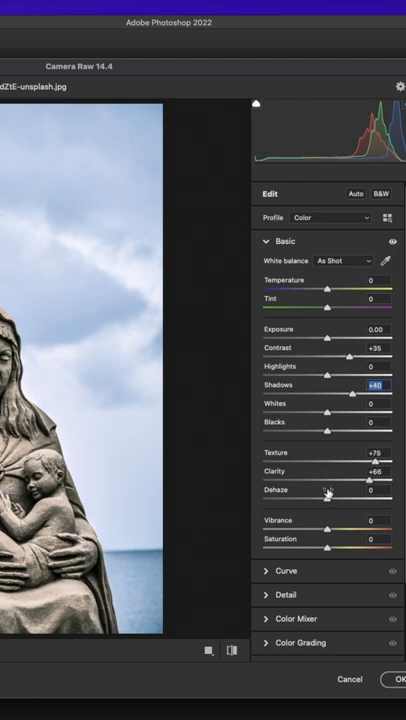
# - Apply the Camera Raw adjustments before isolating the statue on white
pyautogui.click(392, 680)
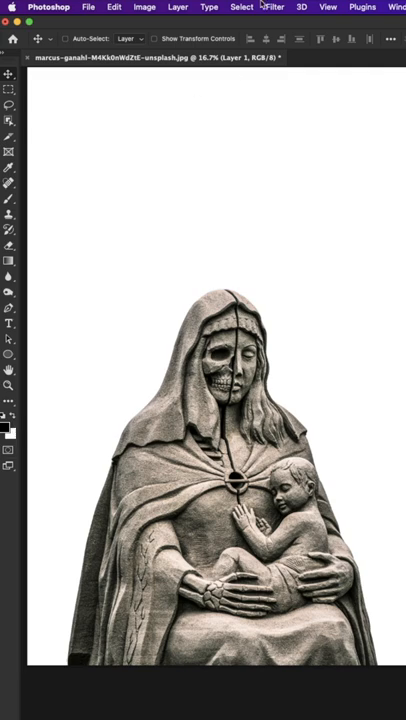
# - Apply the Sketch > Stamp filter in Filter Gallery and layer a Grain texture effect on top
pyautogui.click(274, 8)
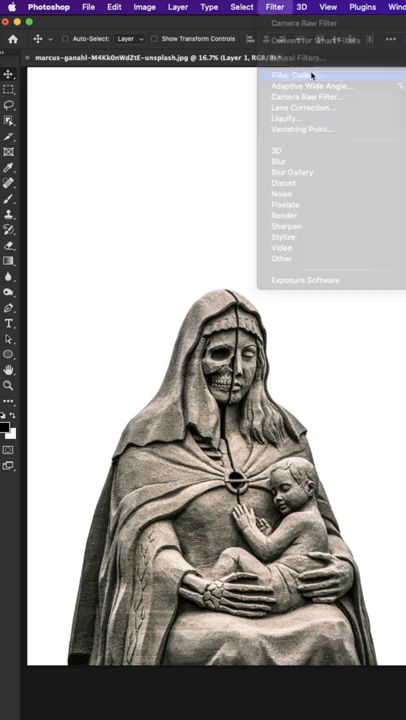
pyautogui.click(284, 74)
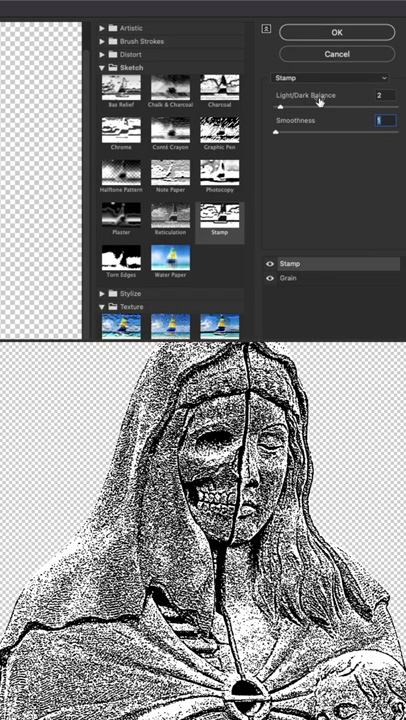
pyautogui.moveTo(310, 258)
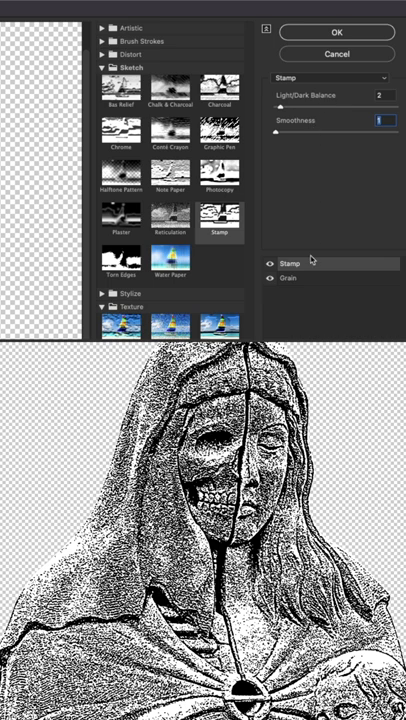
pyautogui.click(292, 280)
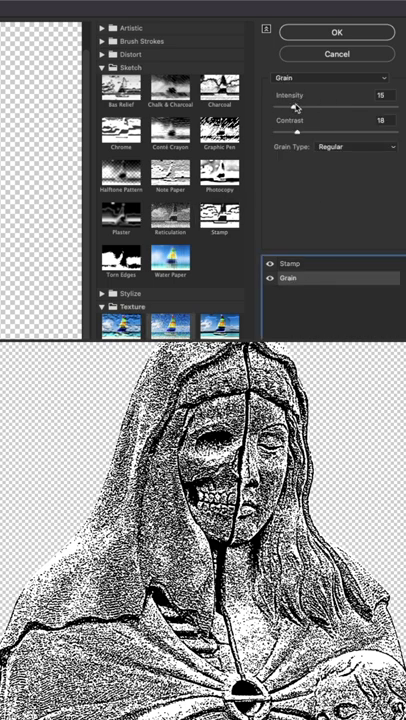